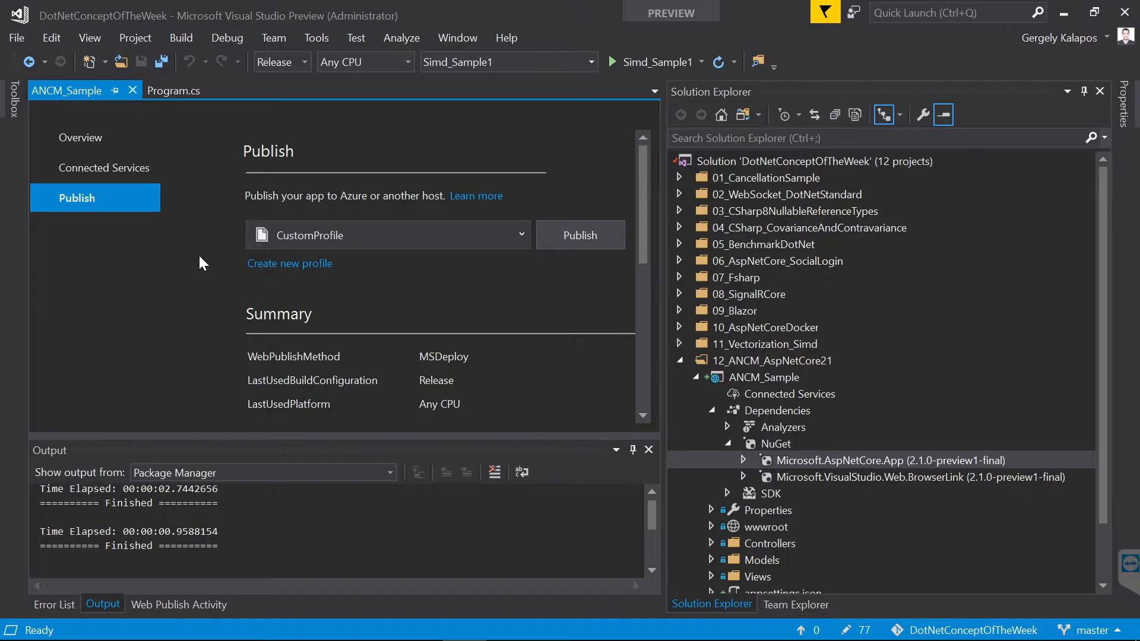
pyautogui.moveTo(804, 435)
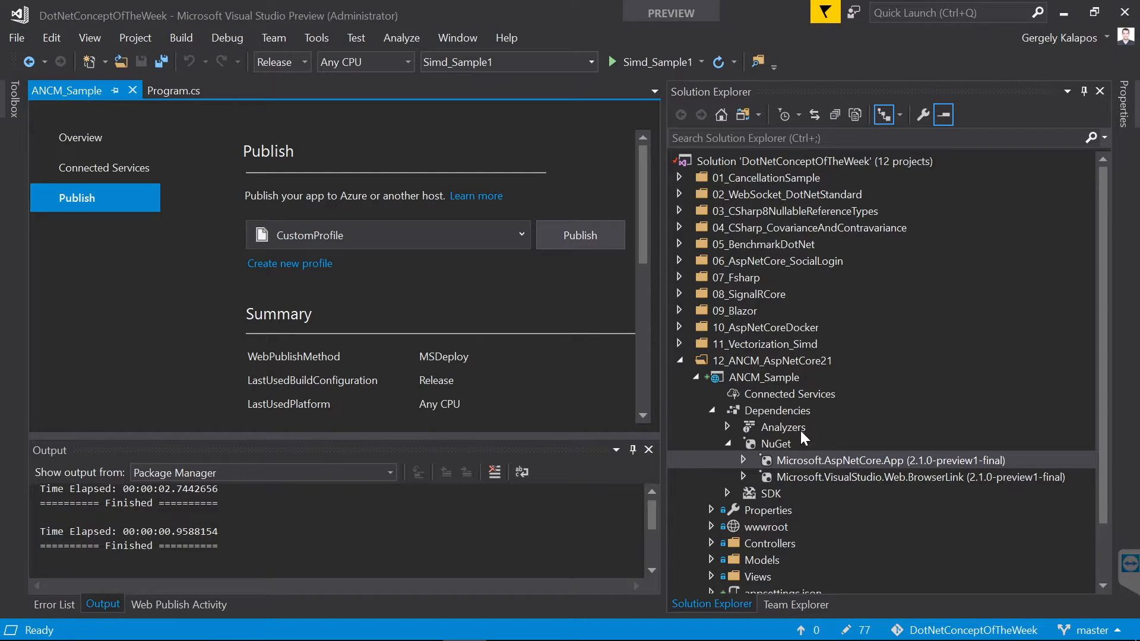
# - Check the Microsoft.AspNetCore.App 2.1.0-preview1 package, then collapse ANCM_Sample's Dependencies node
pyautogui.click(890, 460)
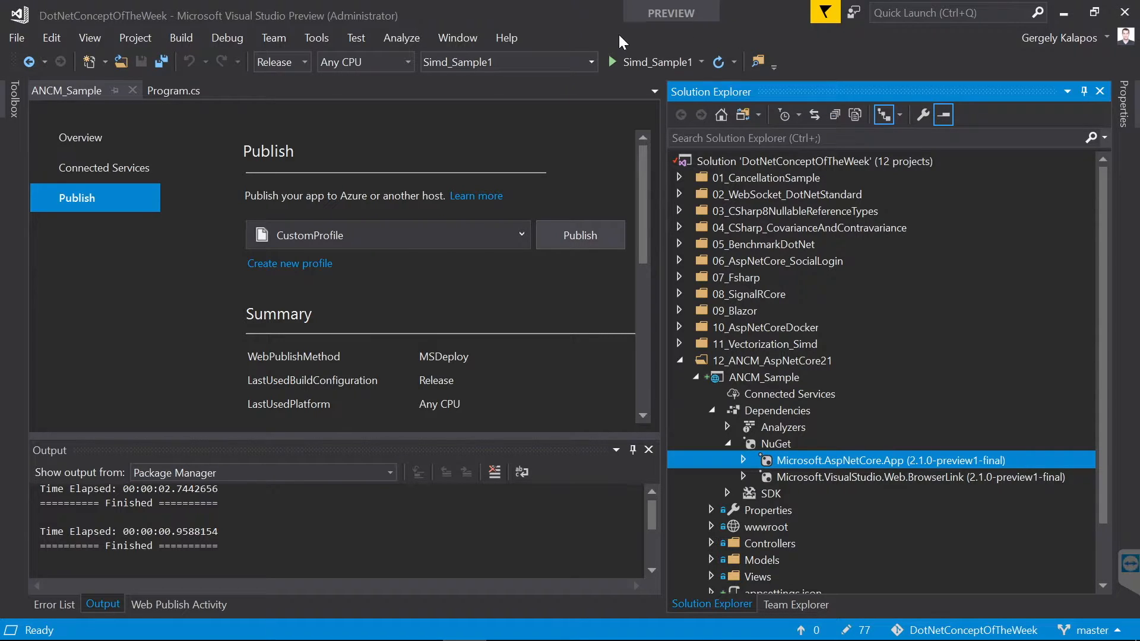
pyautogui.moveTo(647, 277)
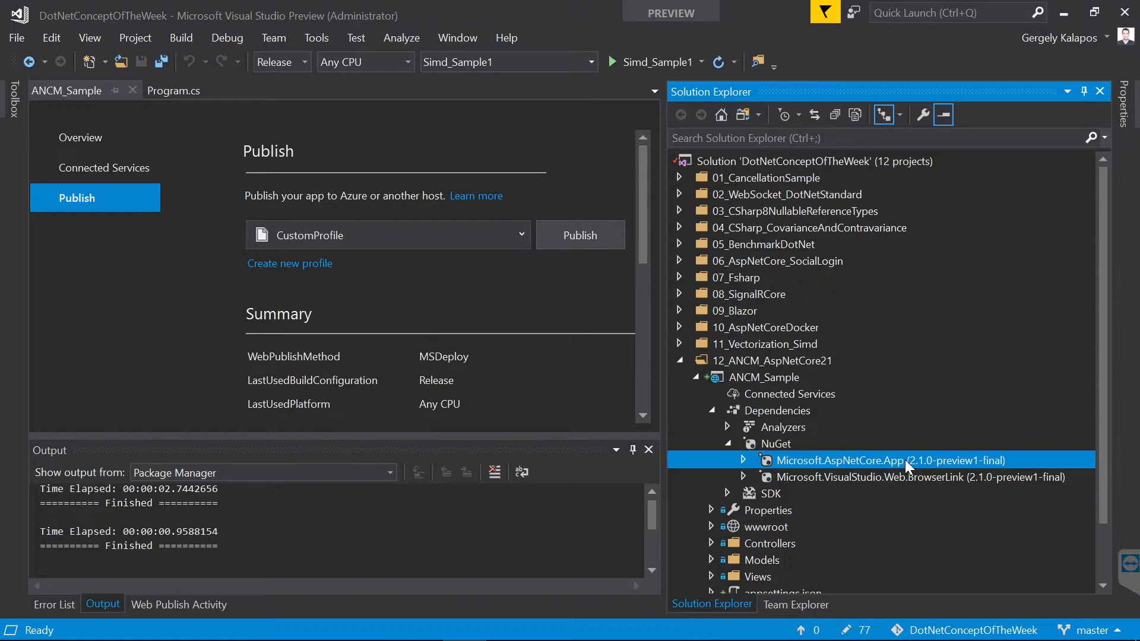
pyautogui.moveTo(560, 304)
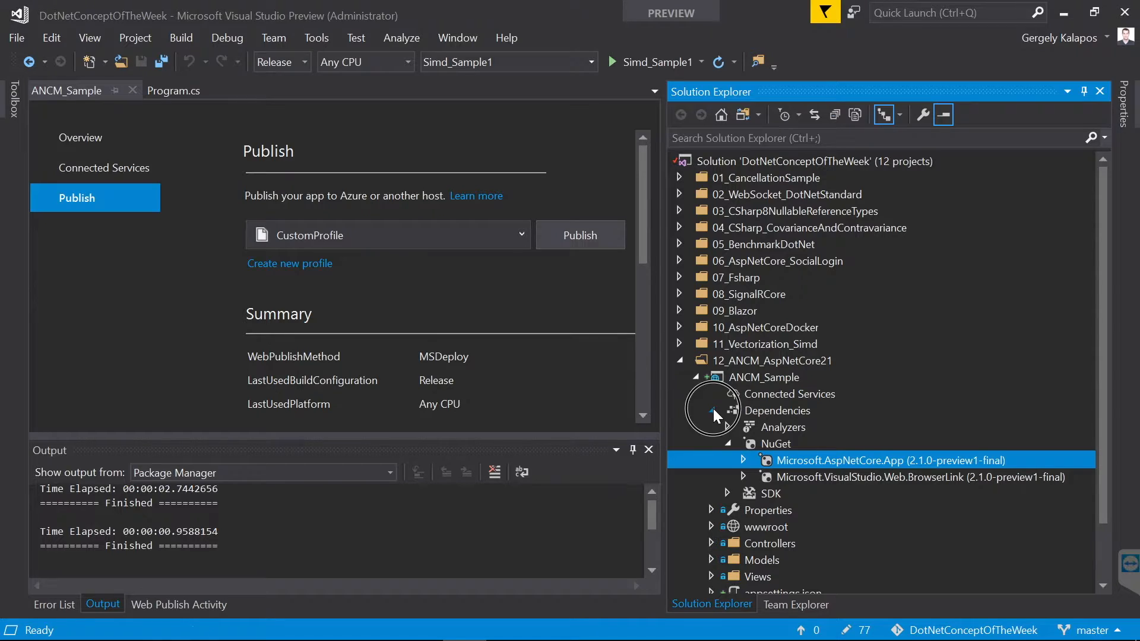
pyautogui.click(778, 410)
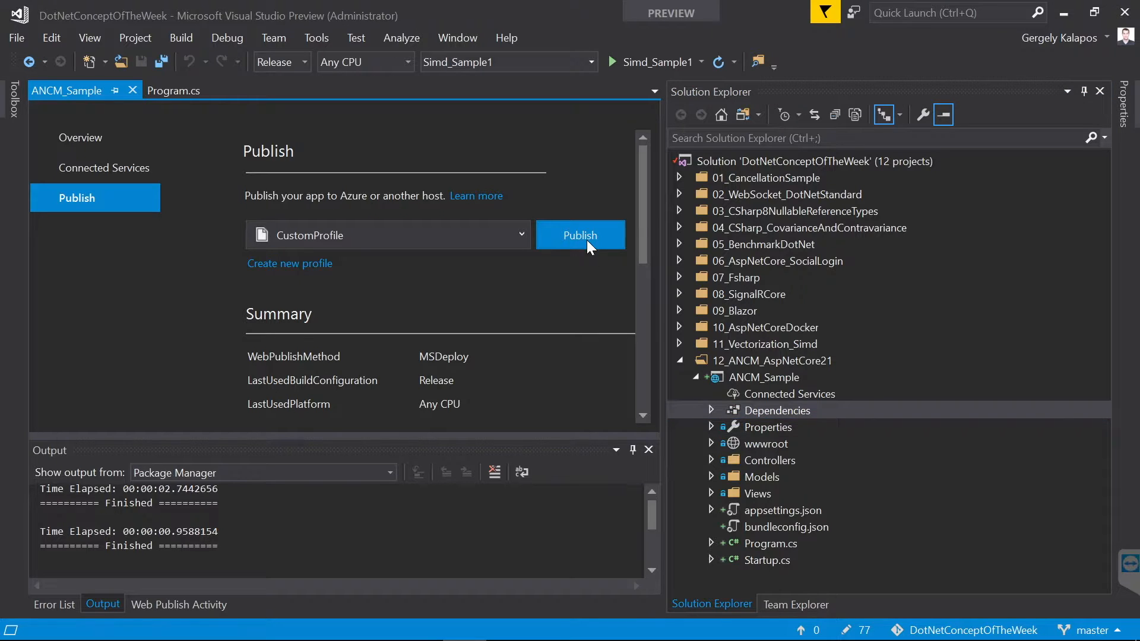
# - Publish ANCM_Sample to the local IIS server and bring up IIS Manager
pyautogui.click(579, 236)
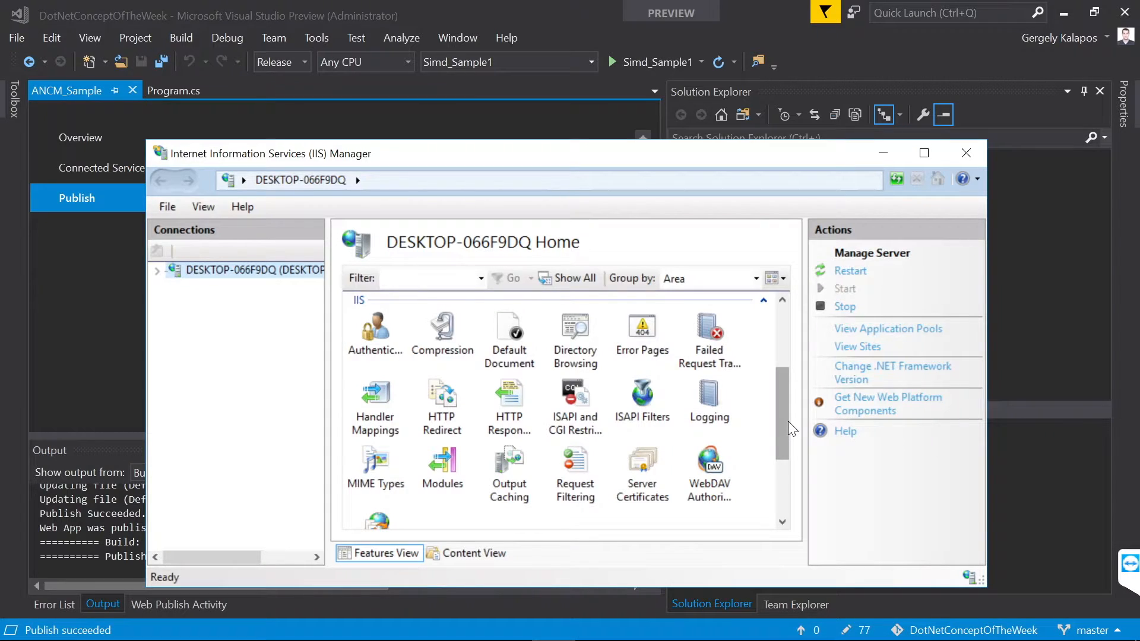
pyautogui.doubleClick(441, 465)
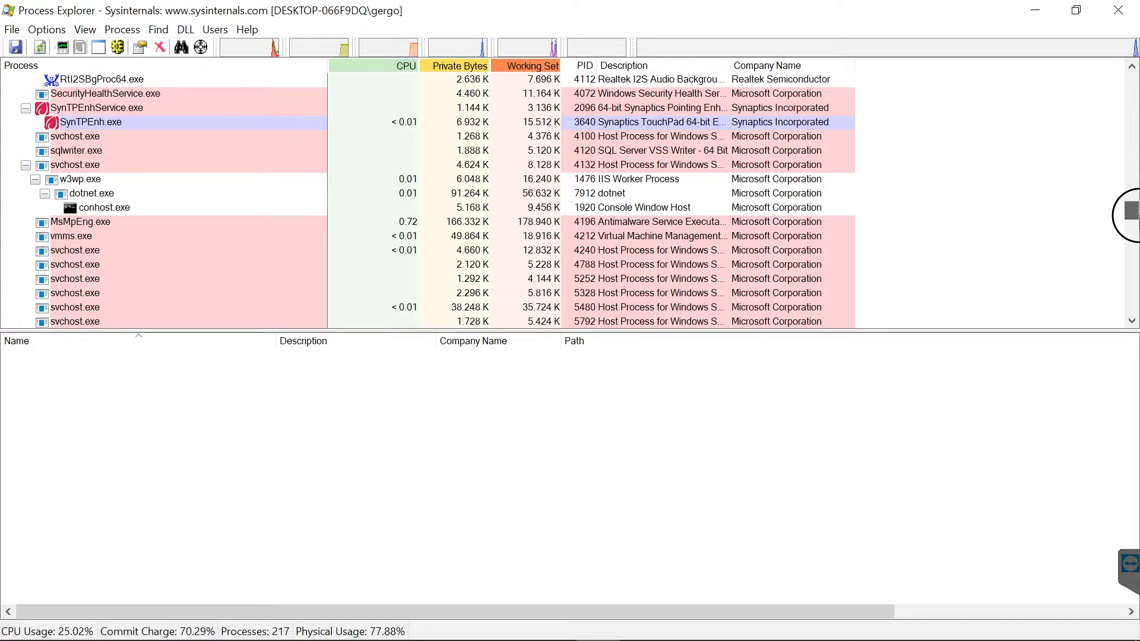
# - Inspect w3wp.exe and dotnet.exe modules and dotnet's properties running ANCM_Sample.dll
pyautogui.click(80, 178)
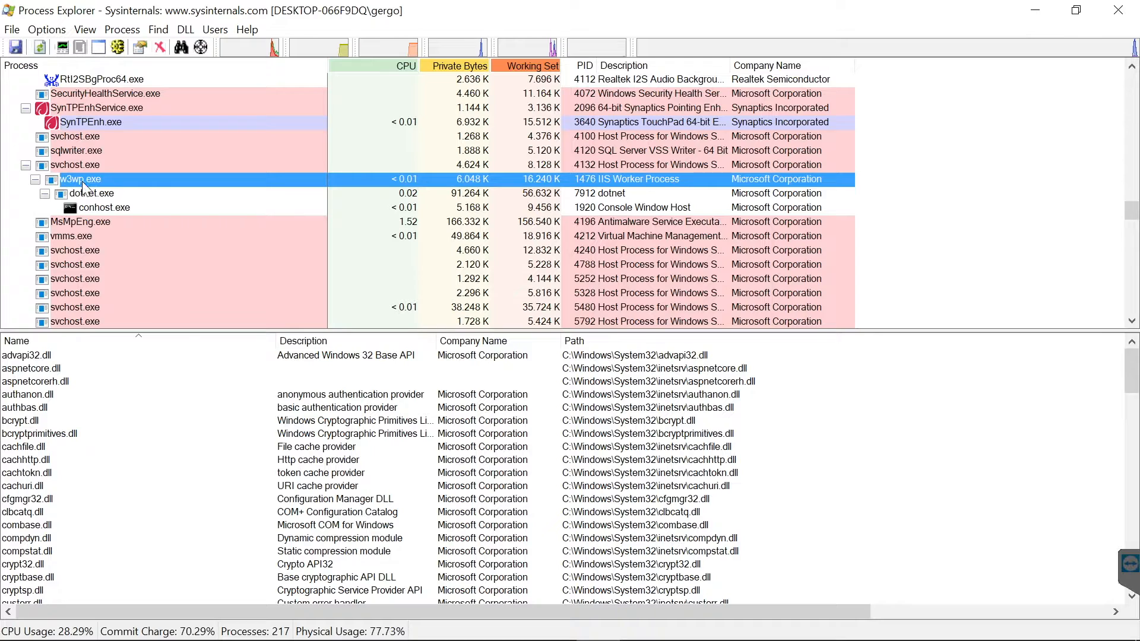
pyautogui.click(91, 194)
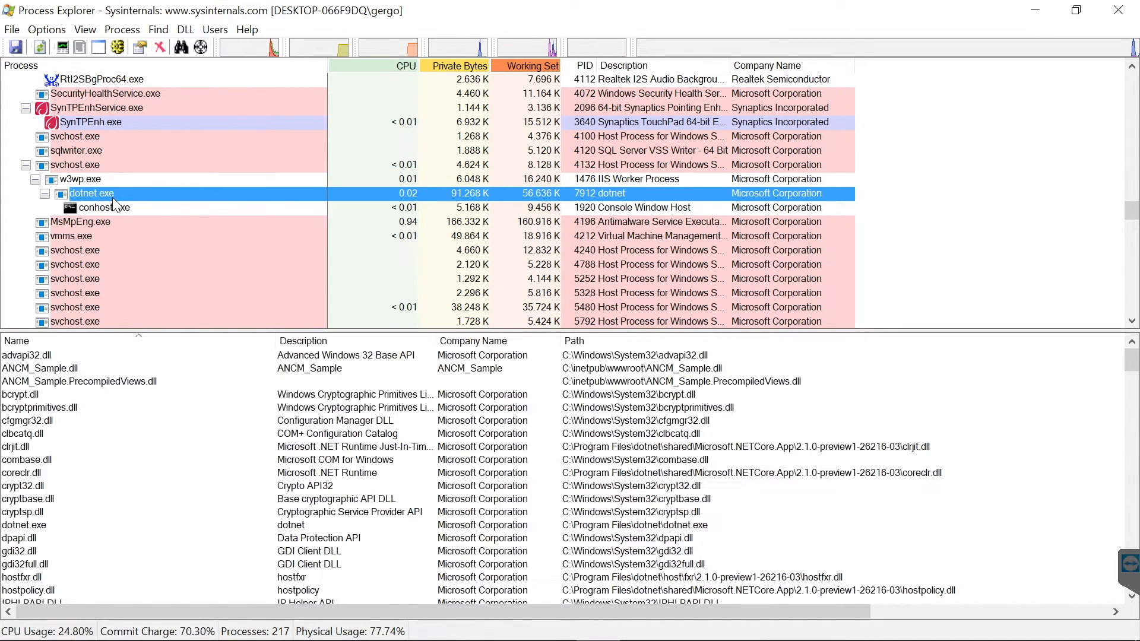
pyautogui.doubleClick(92, 192)
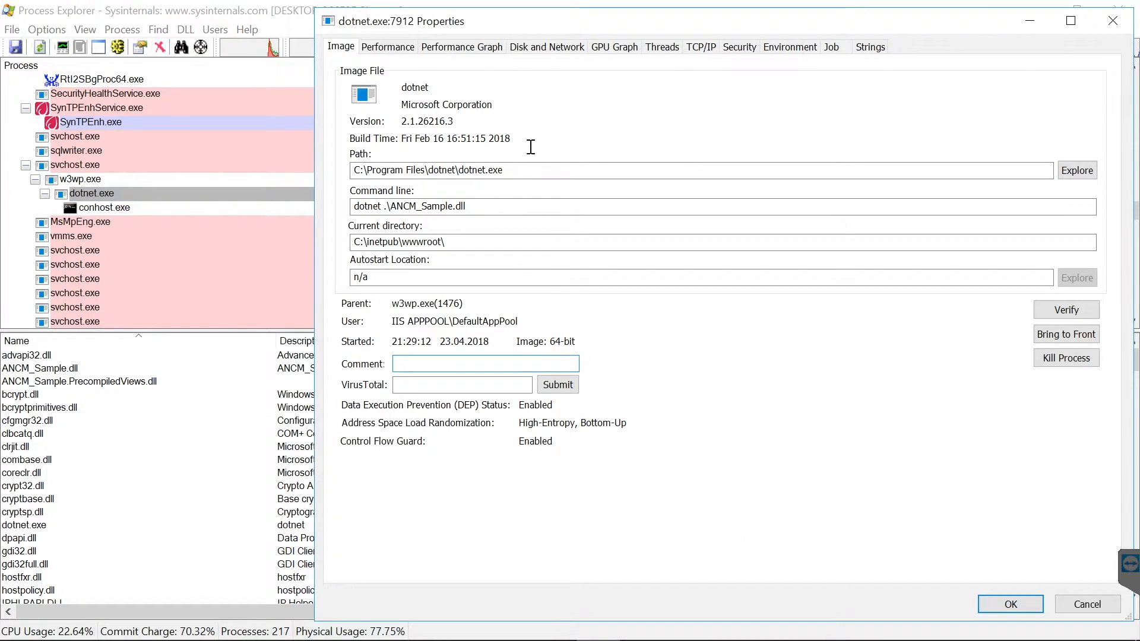
pyautogui.moveTo(420, 207)
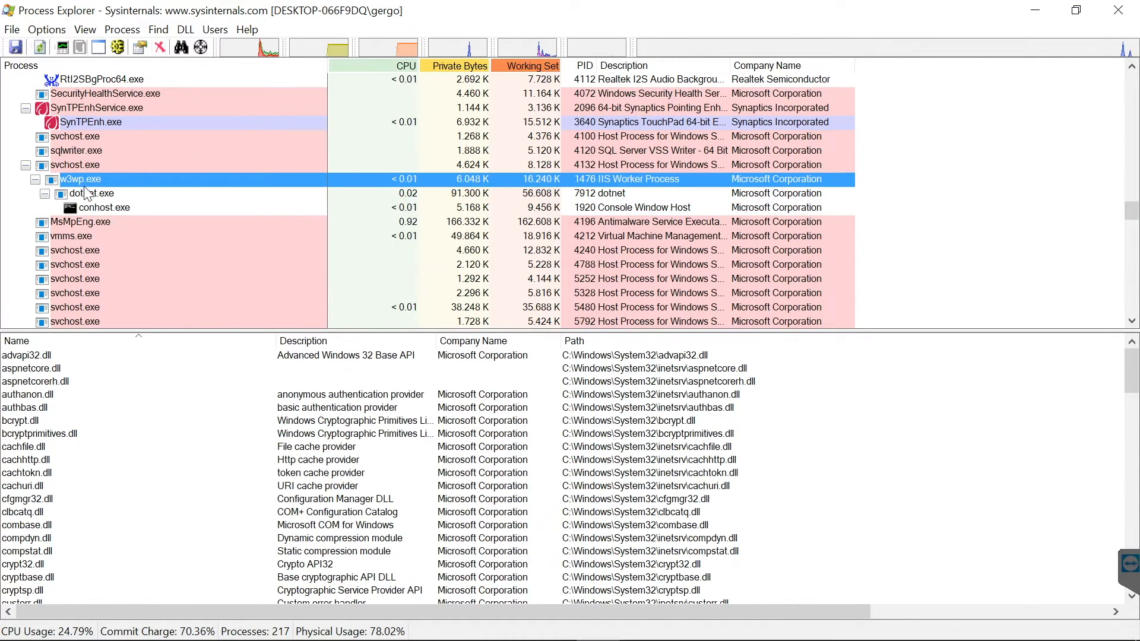
pyautogui.click(87, 192)
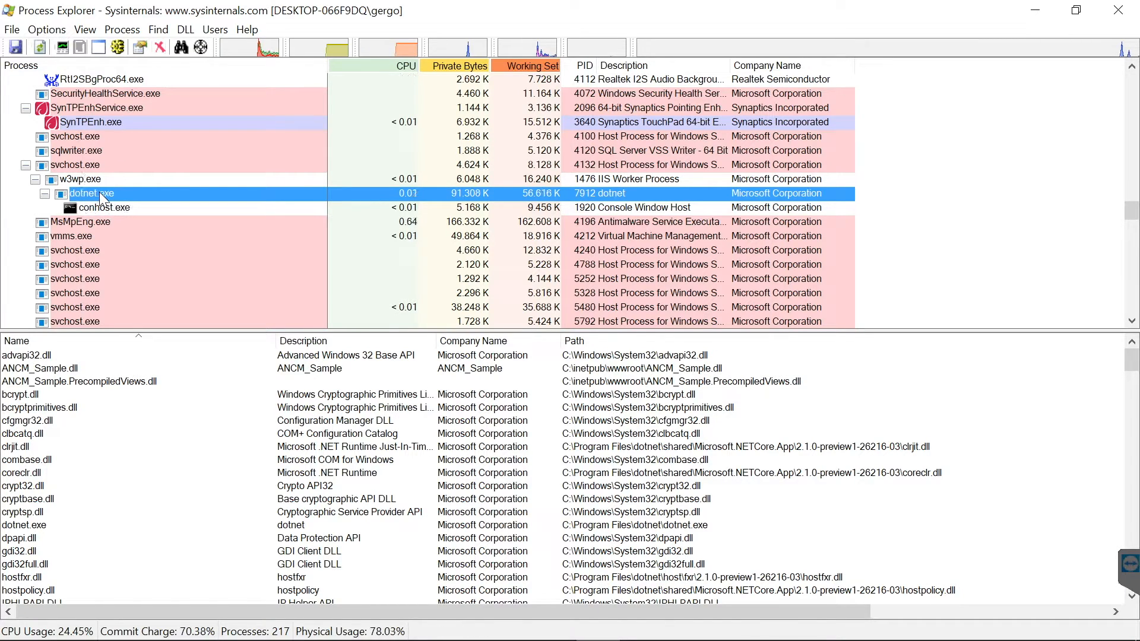
pyautogui.moveTo(80, 192)
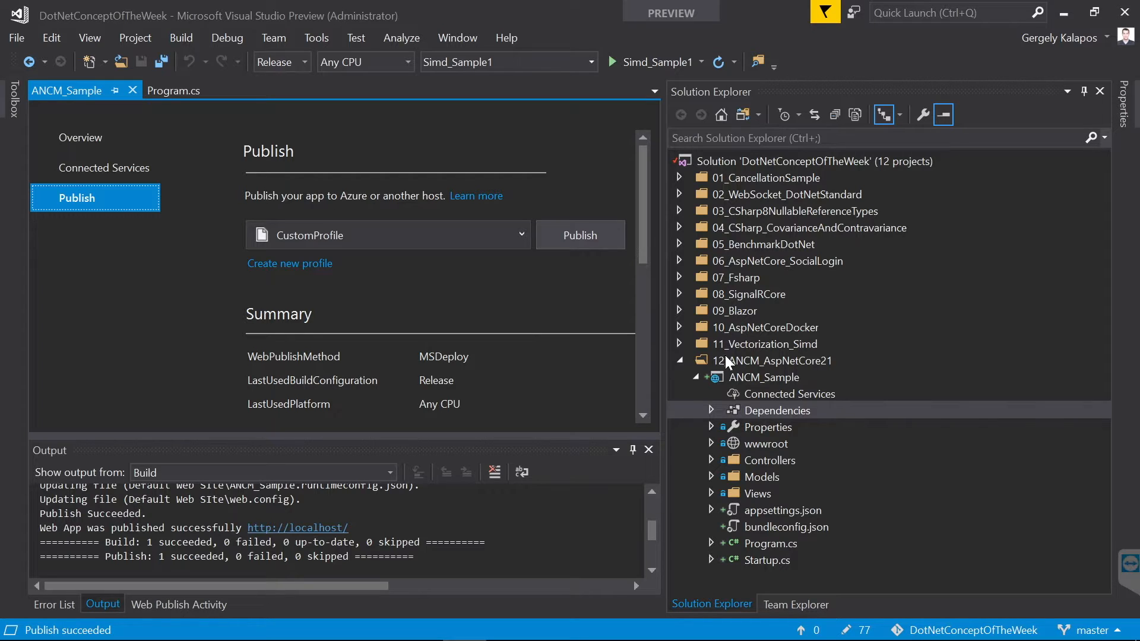
# - Edit ANCM_Sample.csproj to add AspNetCoreModuleHostingModel set to inprocess
pyautogui.rightClick(764, 376)
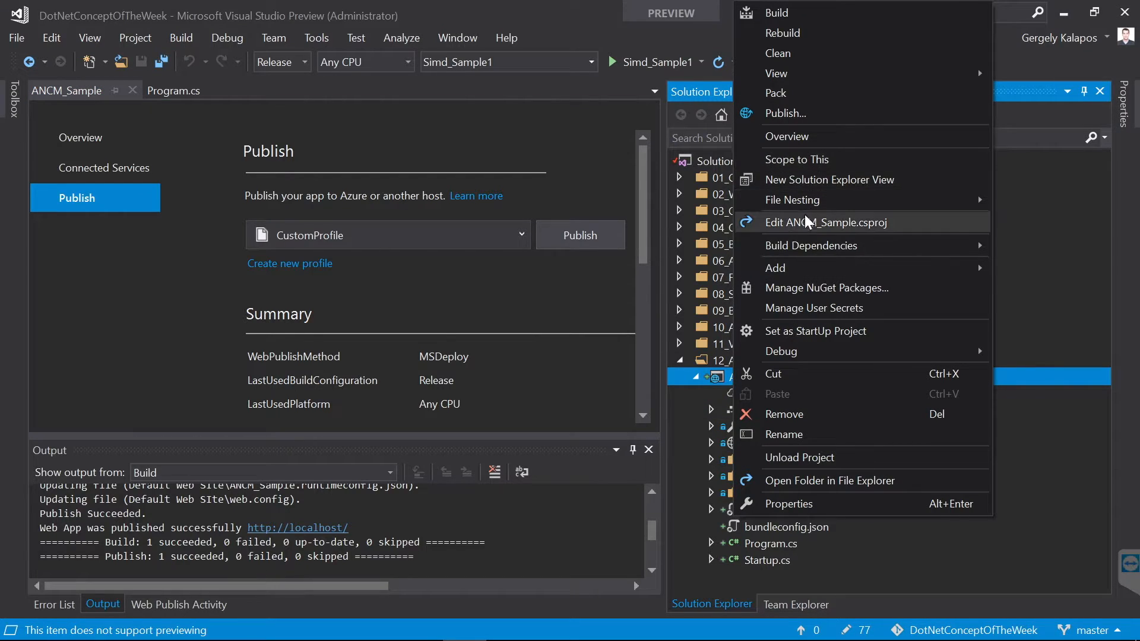
pyautogui.click(825, 223)
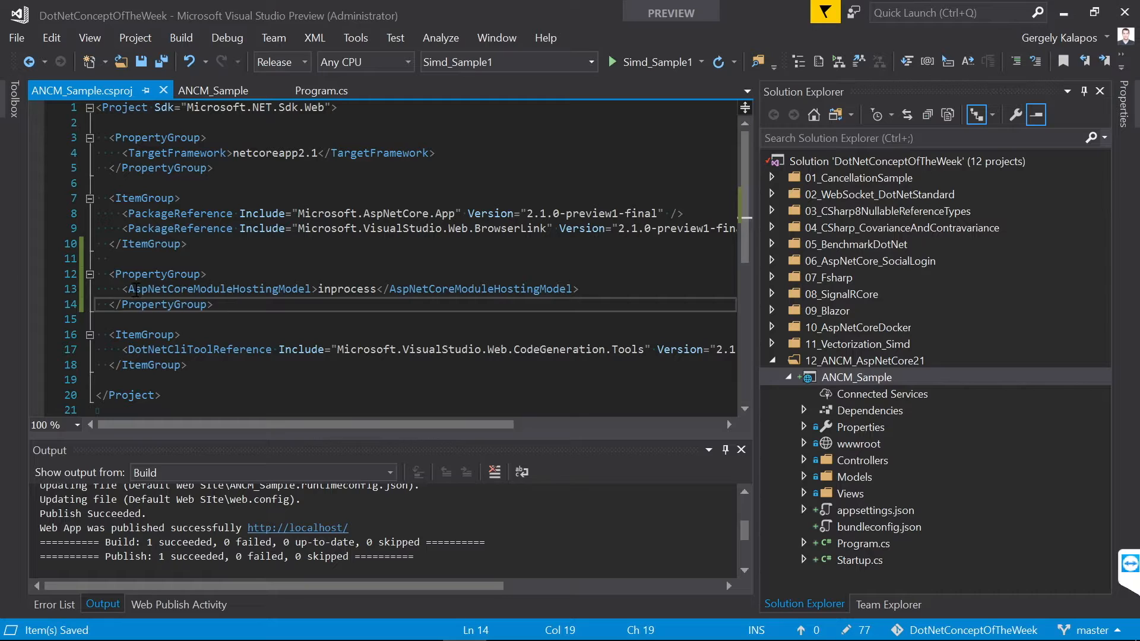
pyautogui.doubleClick(209, 288)
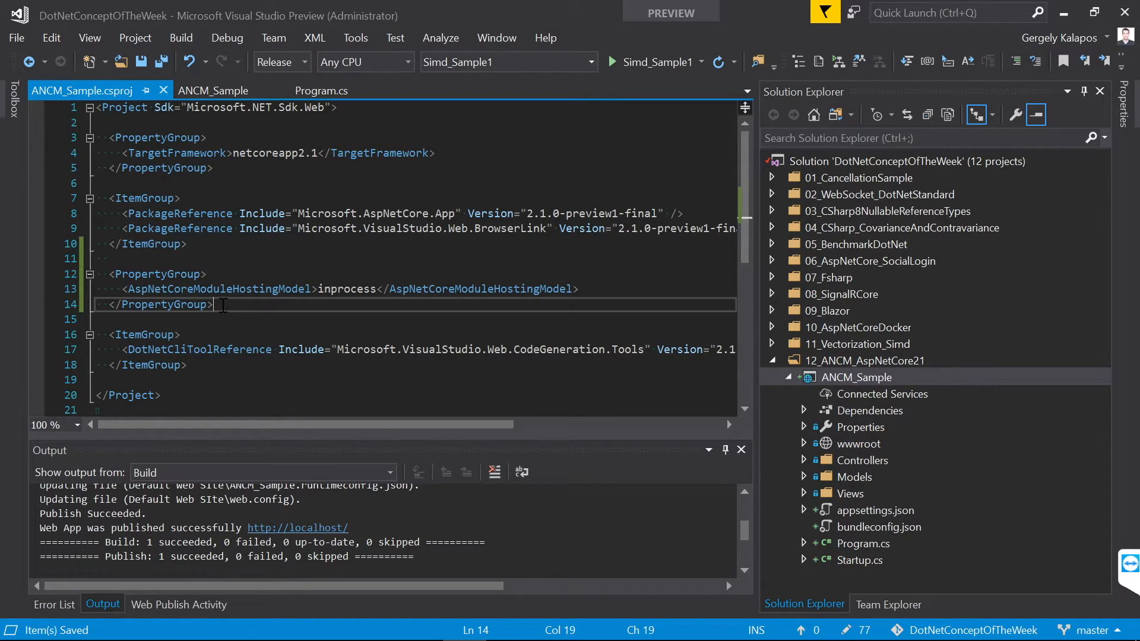
pyautogui.rightClick(856, 376)
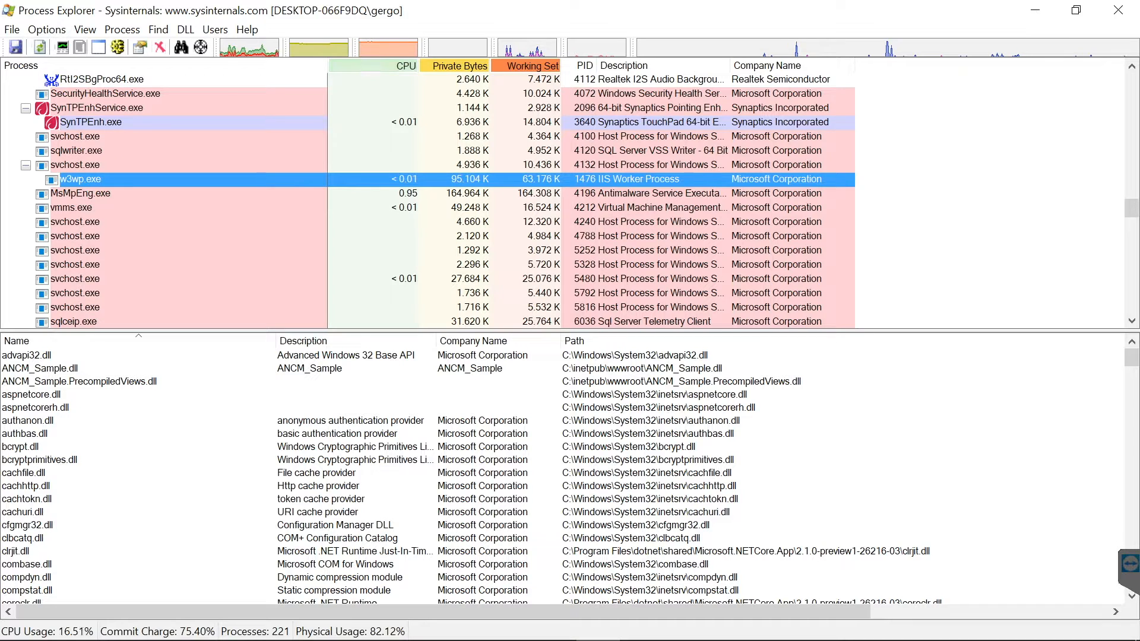
pyautogui.moveTo(82, 179)
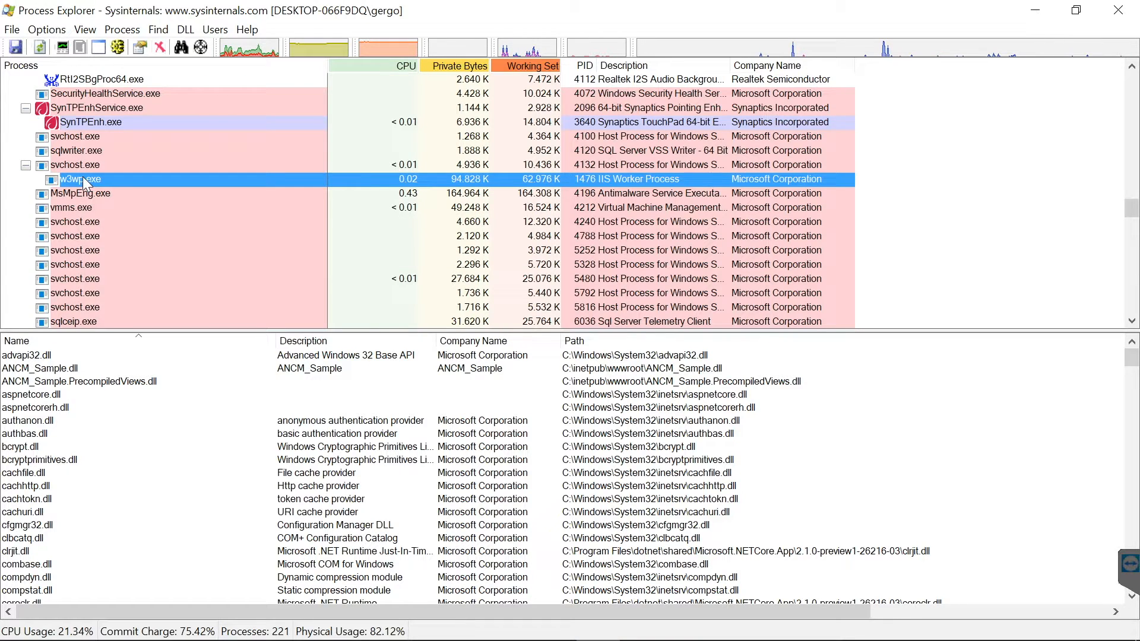
pyautogui.moveTo(84, 179)
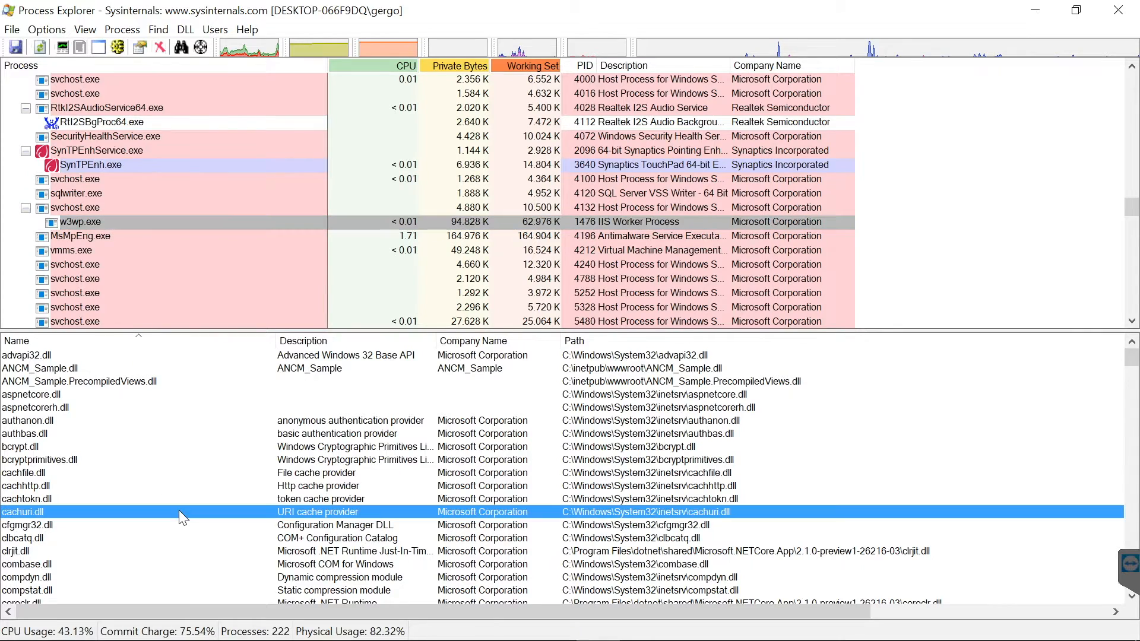
# - Scroll w3wp.exe's module list and select ANCM_Sample.dll among its loaded modules
pyautogui.scroll(-3)
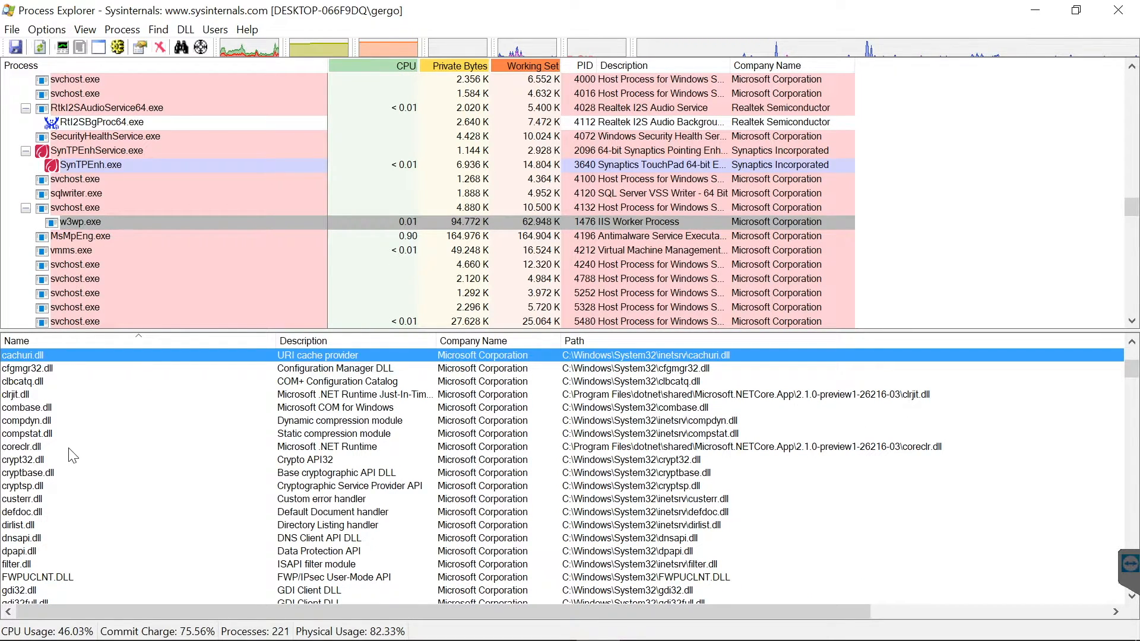
pyautogui.click(22, 446)
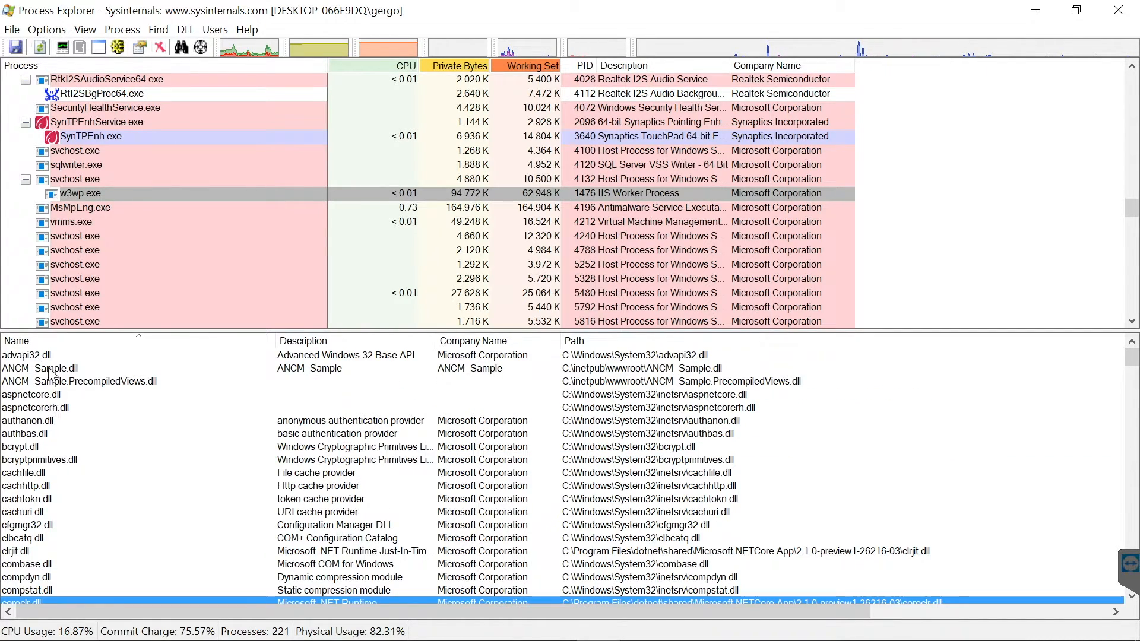
pyautogui.click(40, 369)
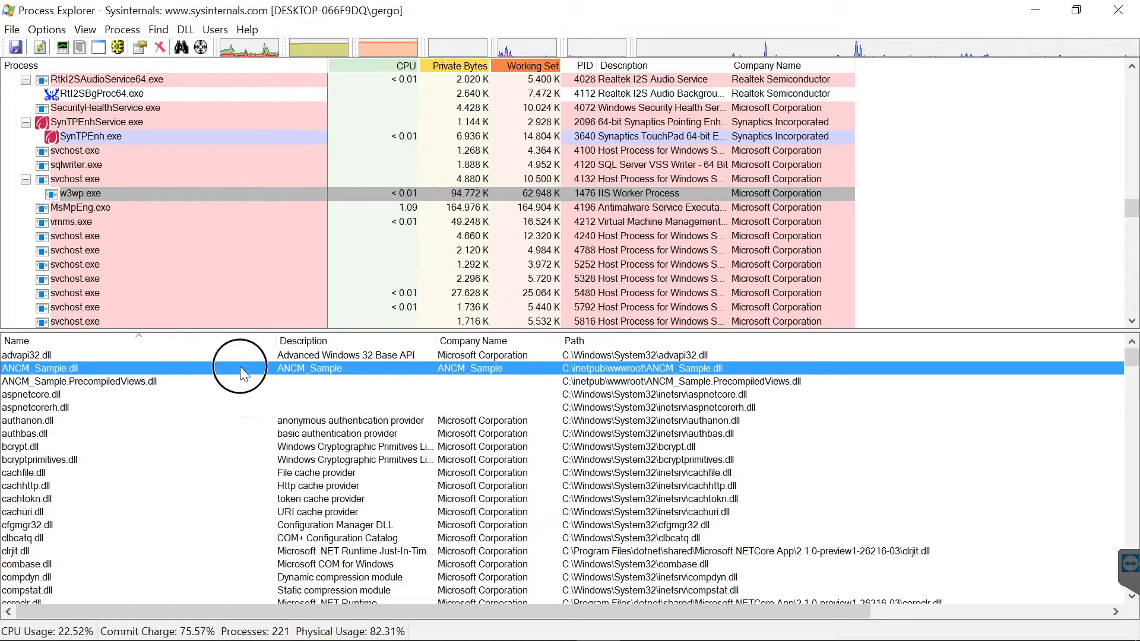
pyautogui.moveTo(80, 207)
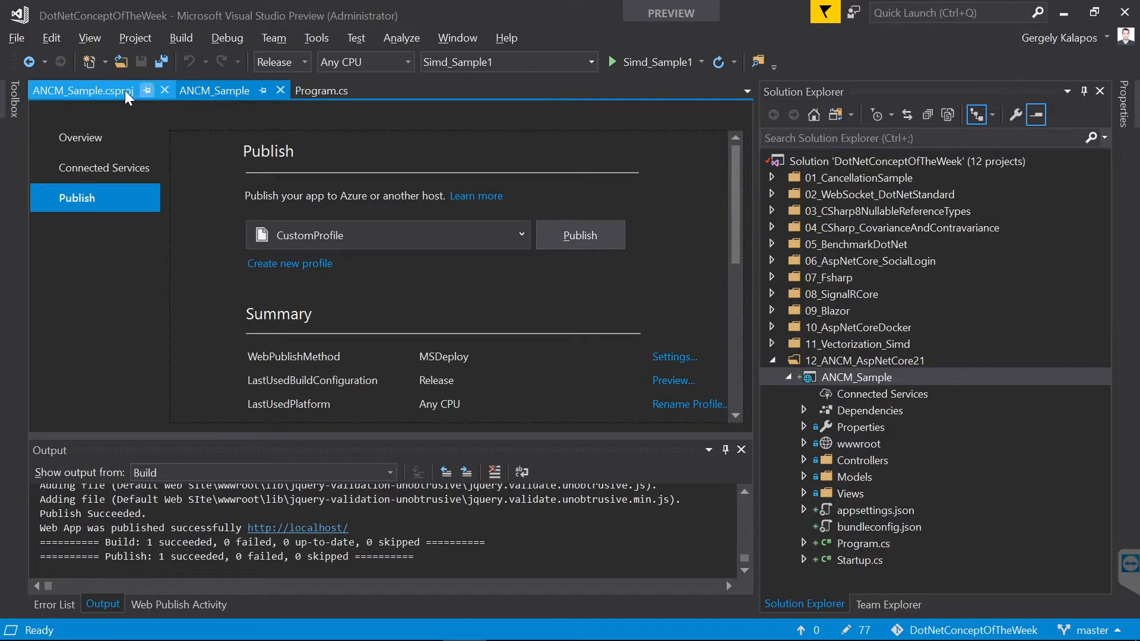
# - Replace 'inprocess' with 'outprocess' in the csproj's AspNetCoreModuleHostingModel property
pyautogui.click(82, 90)
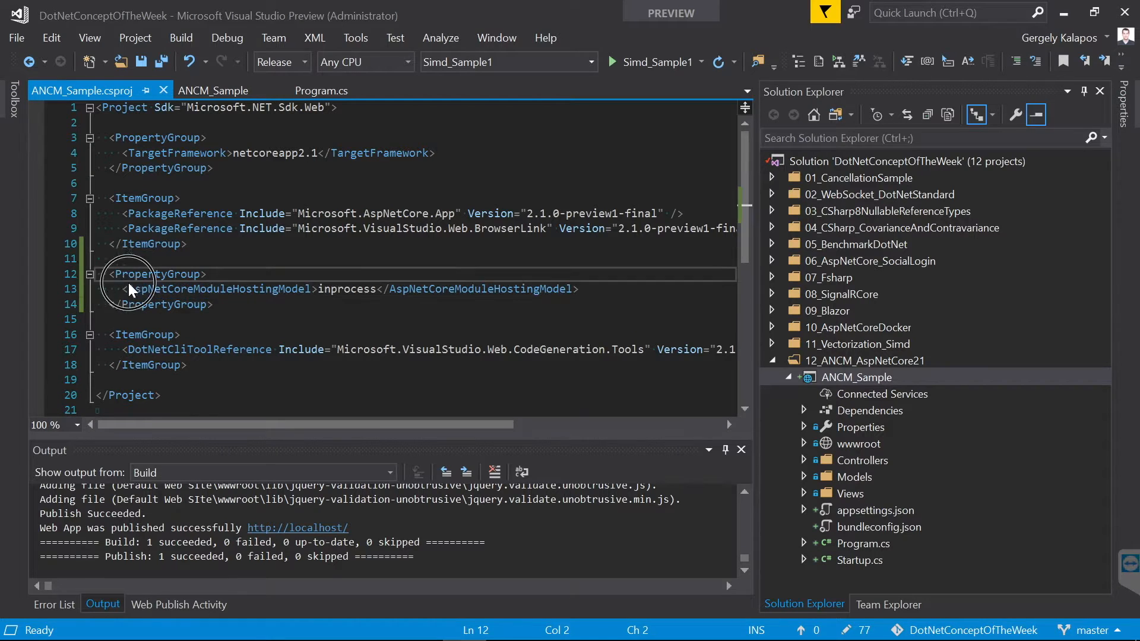
pyautogui.moveTo(127, 284); pyautogui.dragTo(213, 304)
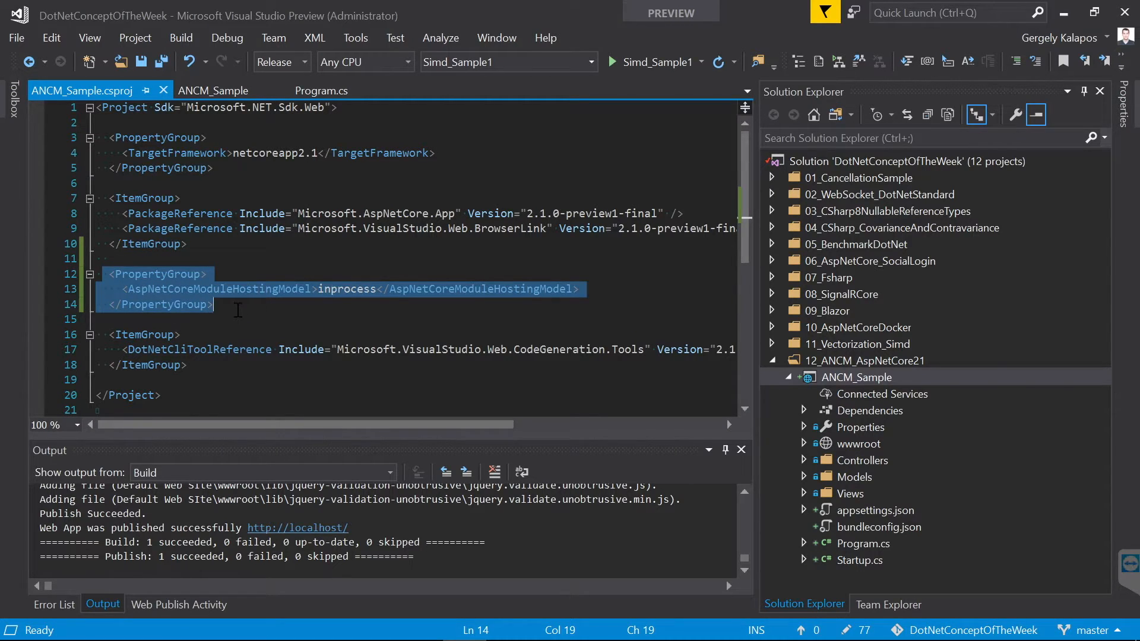
pyautogui.press('Delete')
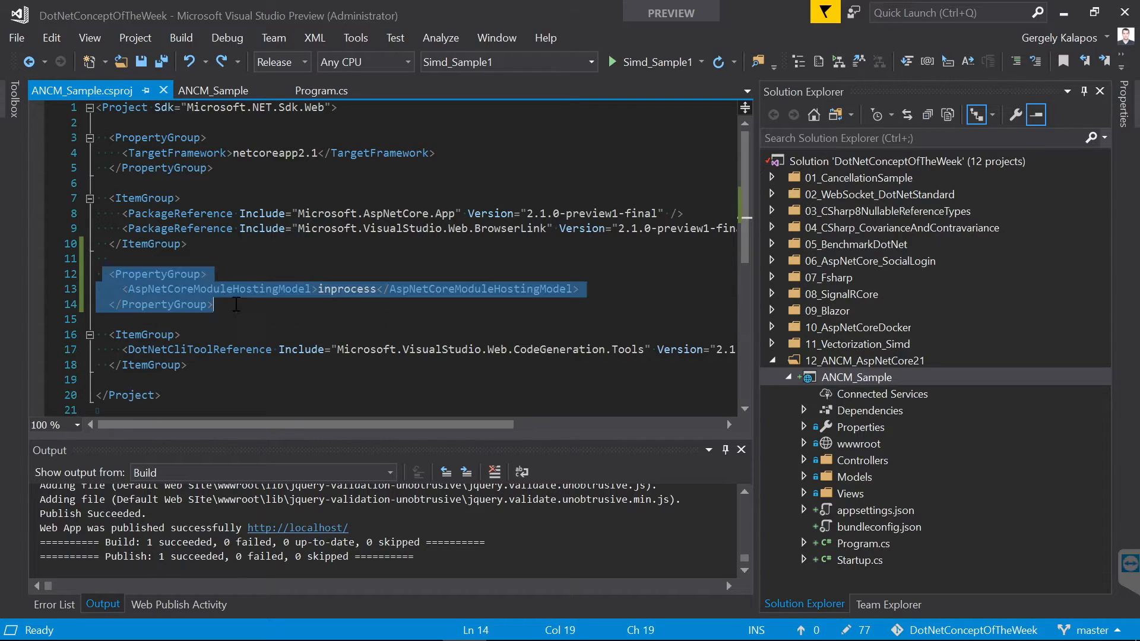
pyautogui.click(316, 298)
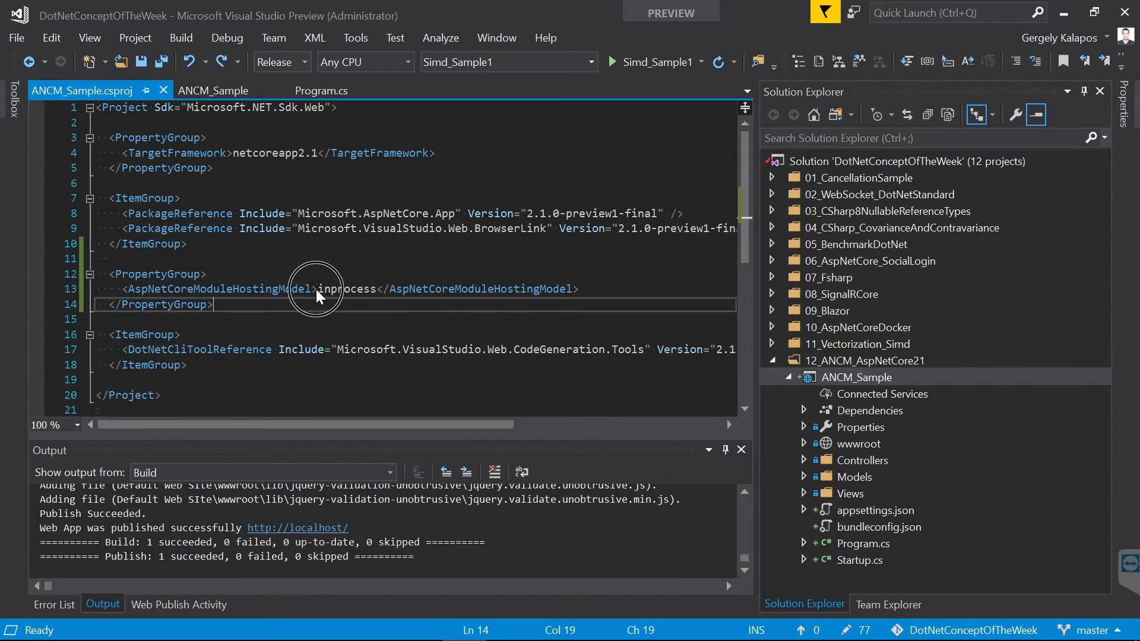
pyautogui.write('outprocess')
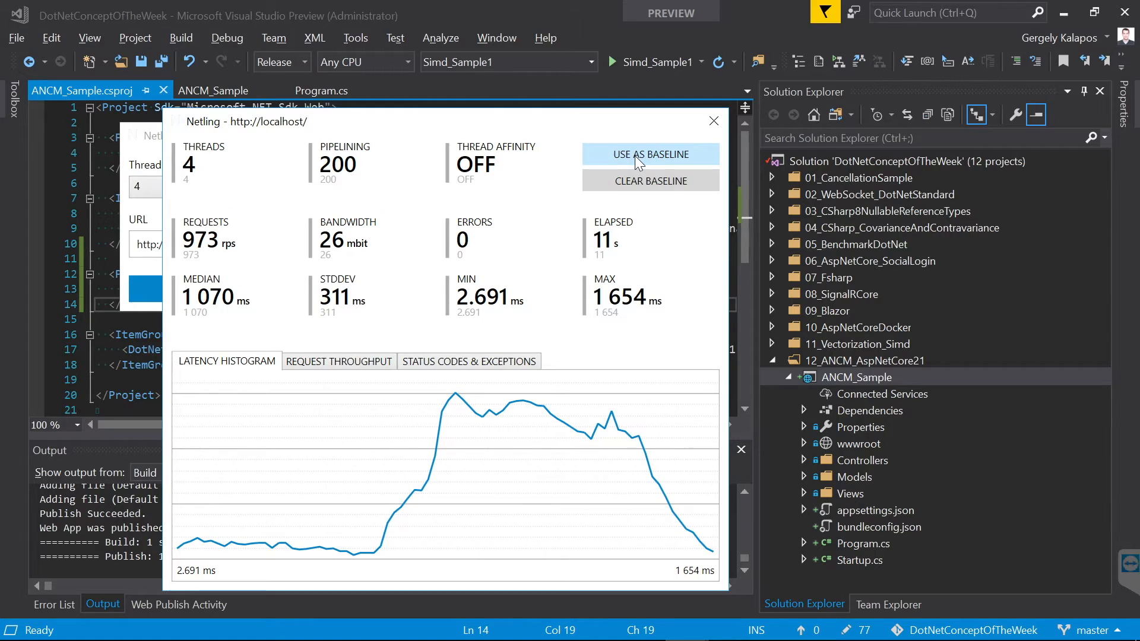
pyautogui.click(712, 120)
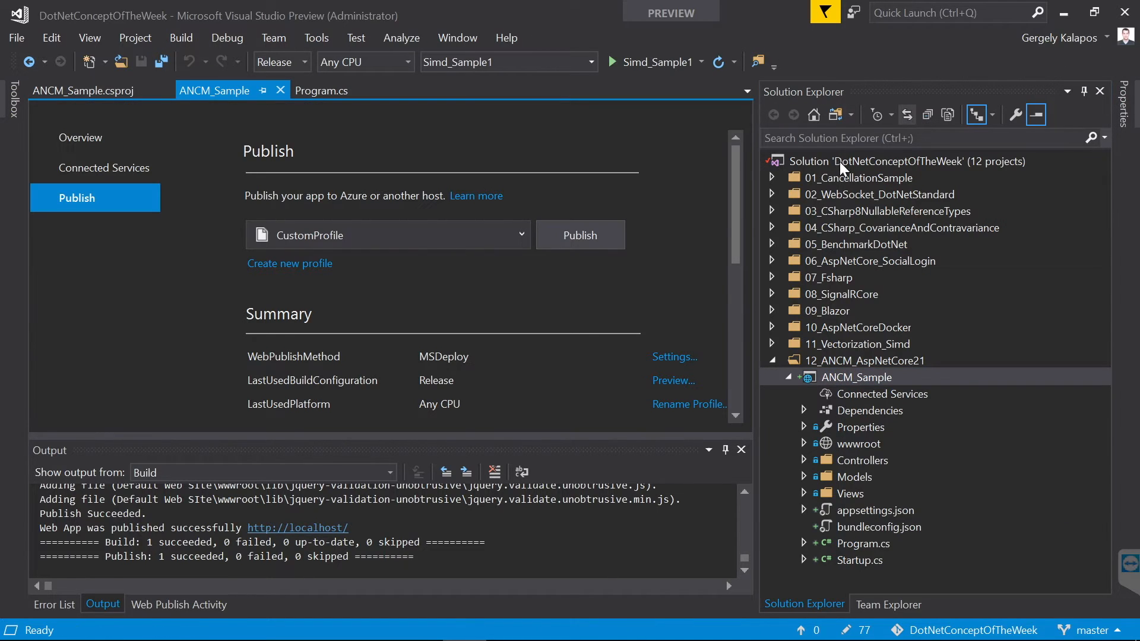
pyautogui.click(580, 235)
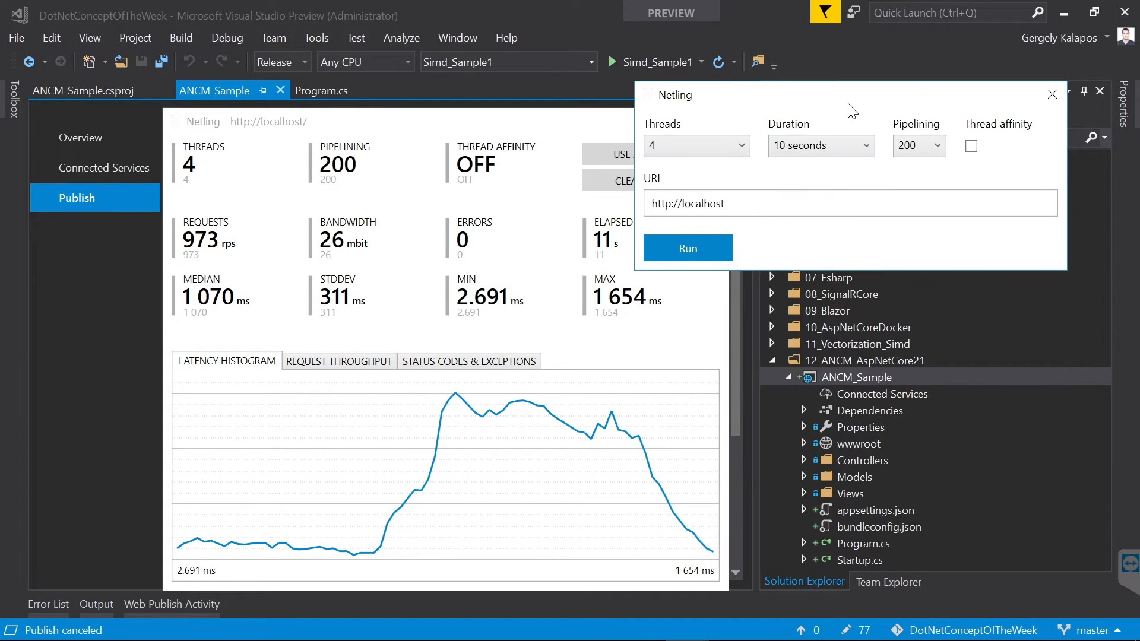
pyautogui.click(686, 248)
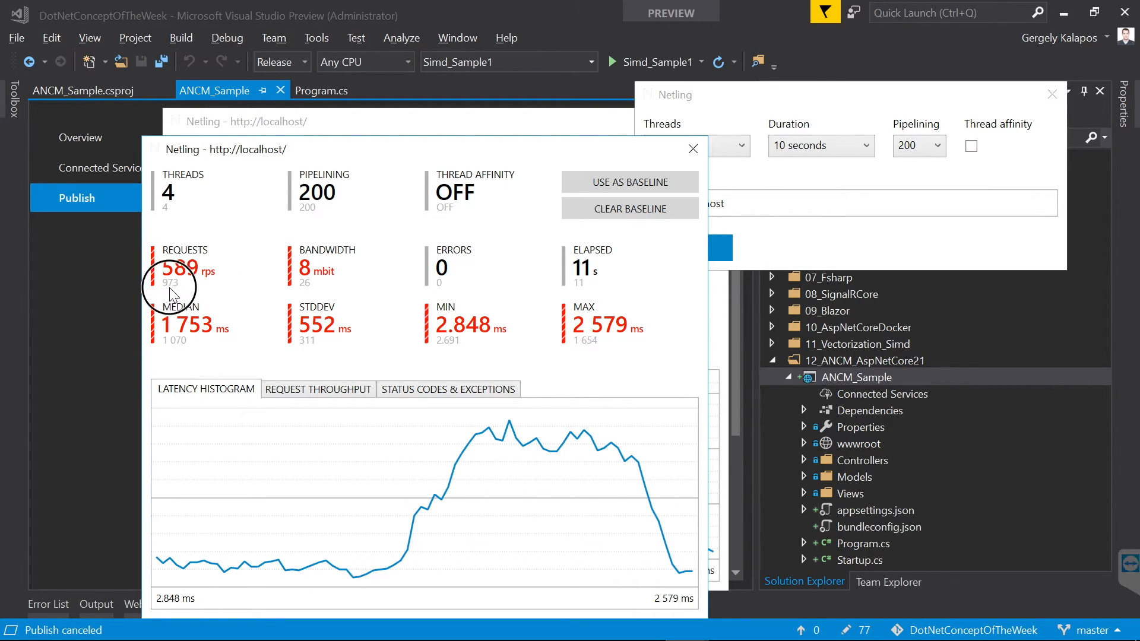
pyautogui.moveTo(174, 291)
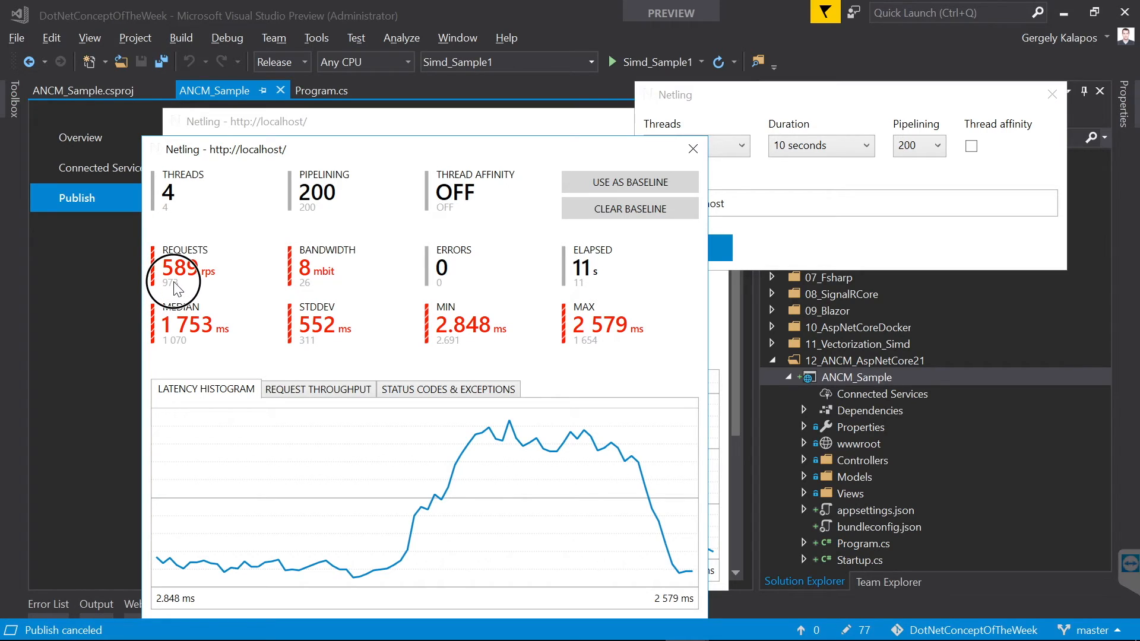
pyautogui.moveTo(210, 277)
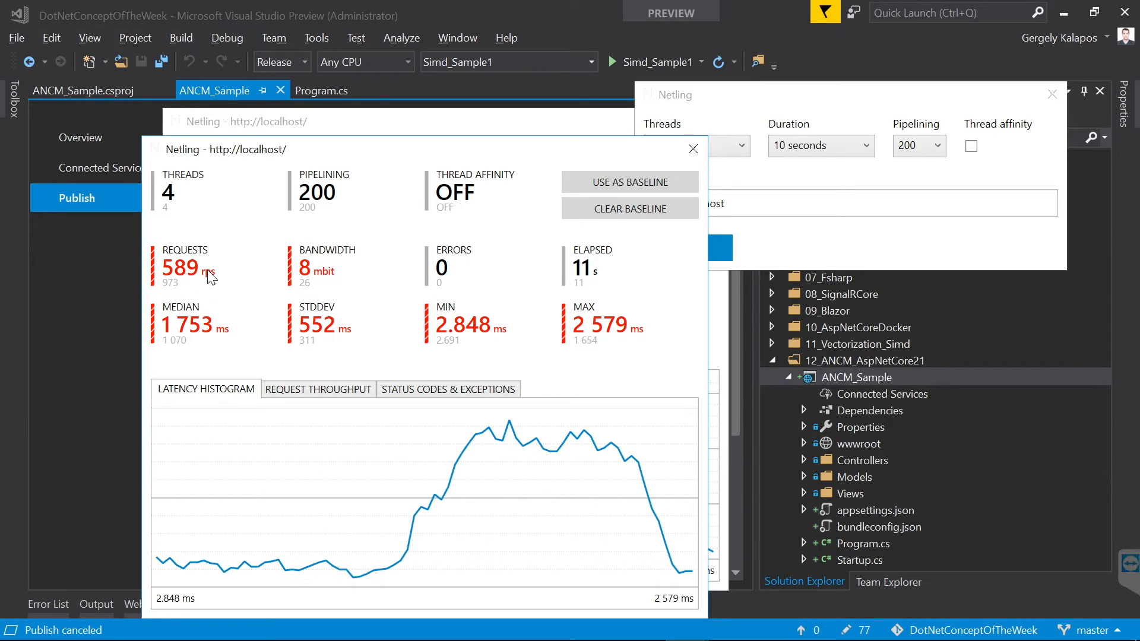
pyautogui.moveTo(201, 282)
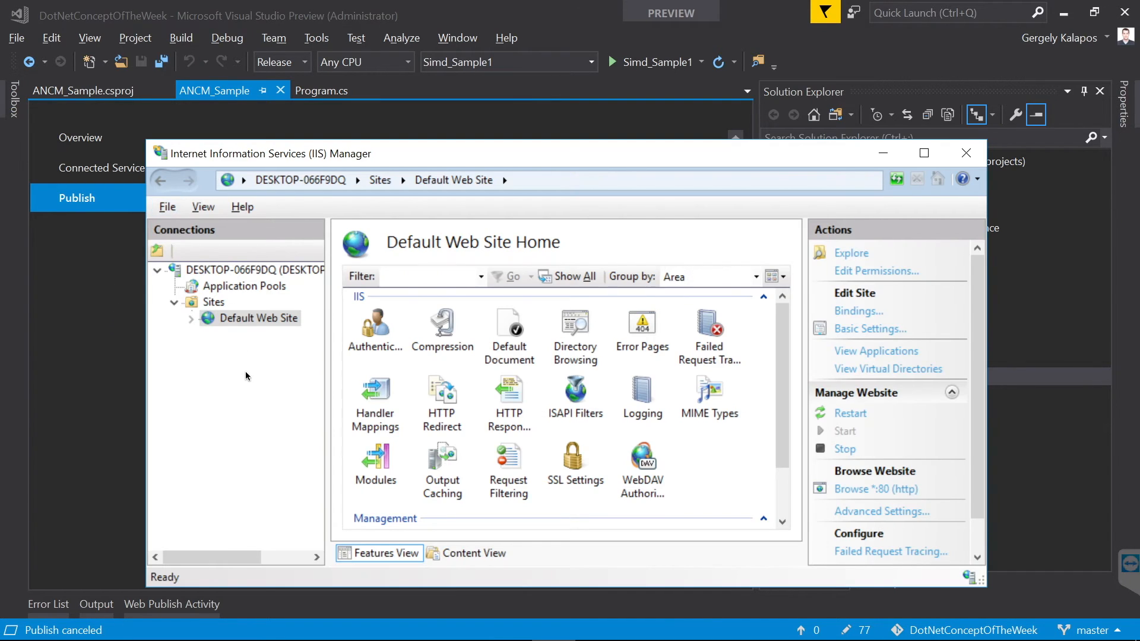
# - Explore the Default Web Site's C:\inetpub\wwwroot folder, selecting ANCM_Sample.dll and web.config
pyautogui.rightClick(259, 317)
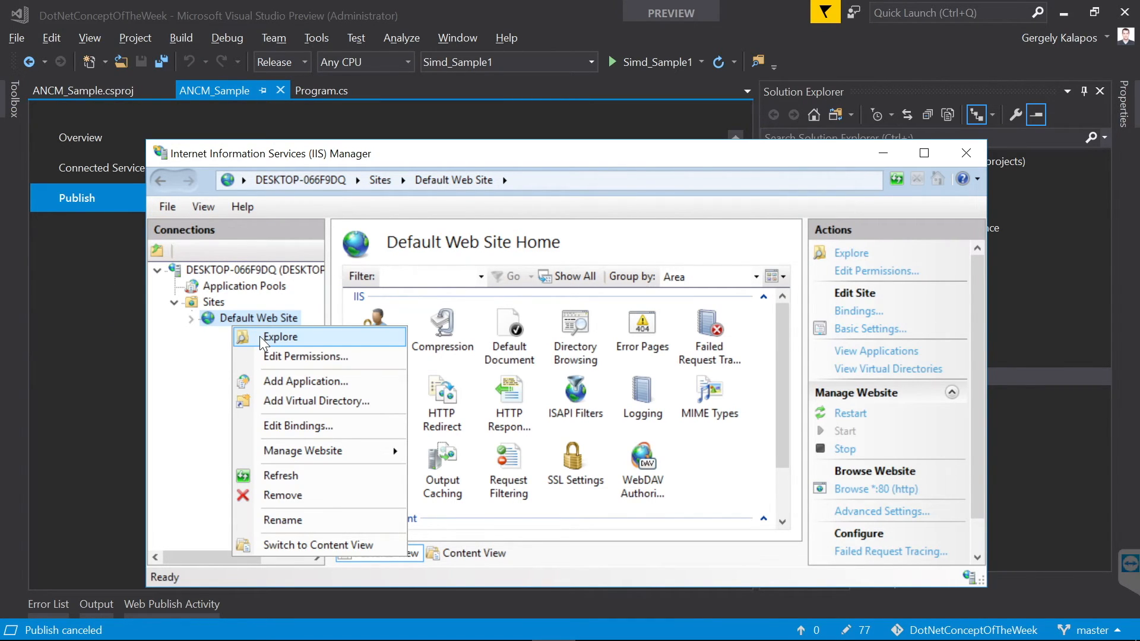
pyautogui.click(282, 337)
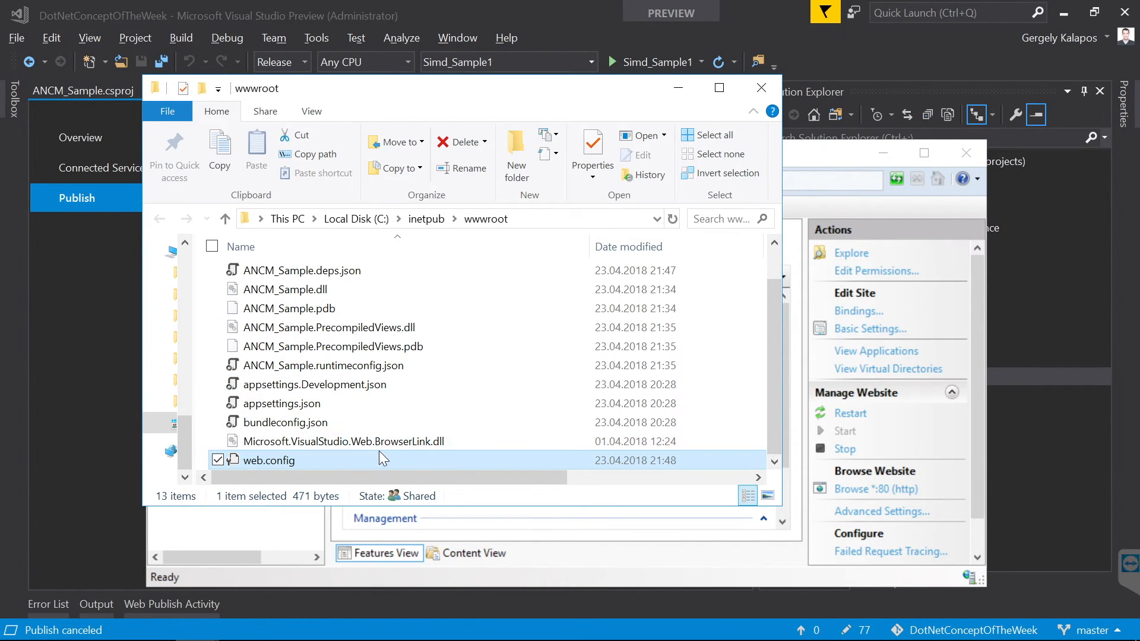
pyautogui.click(284, 289)
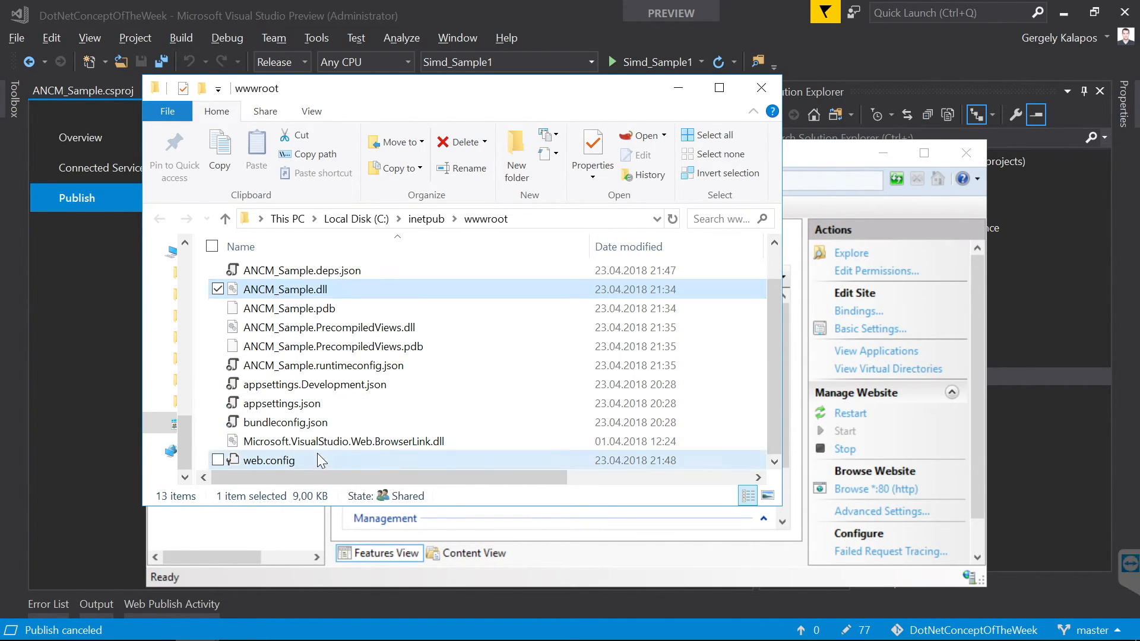
pyautogui.rightClick(268, 460)
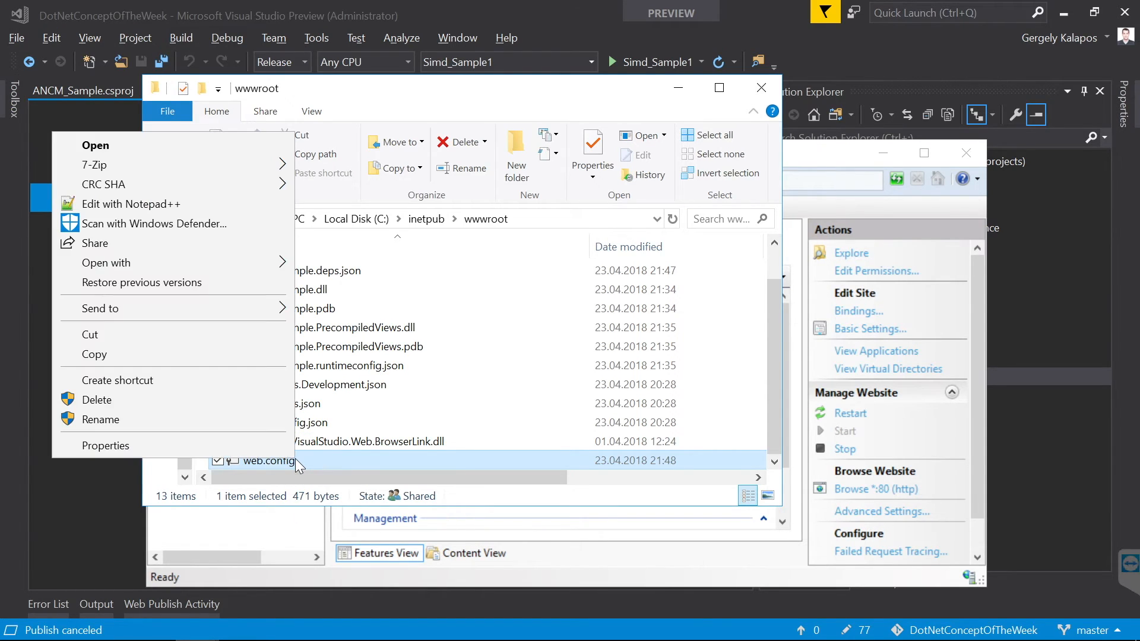
pyautogui.moveTo(220, 224)
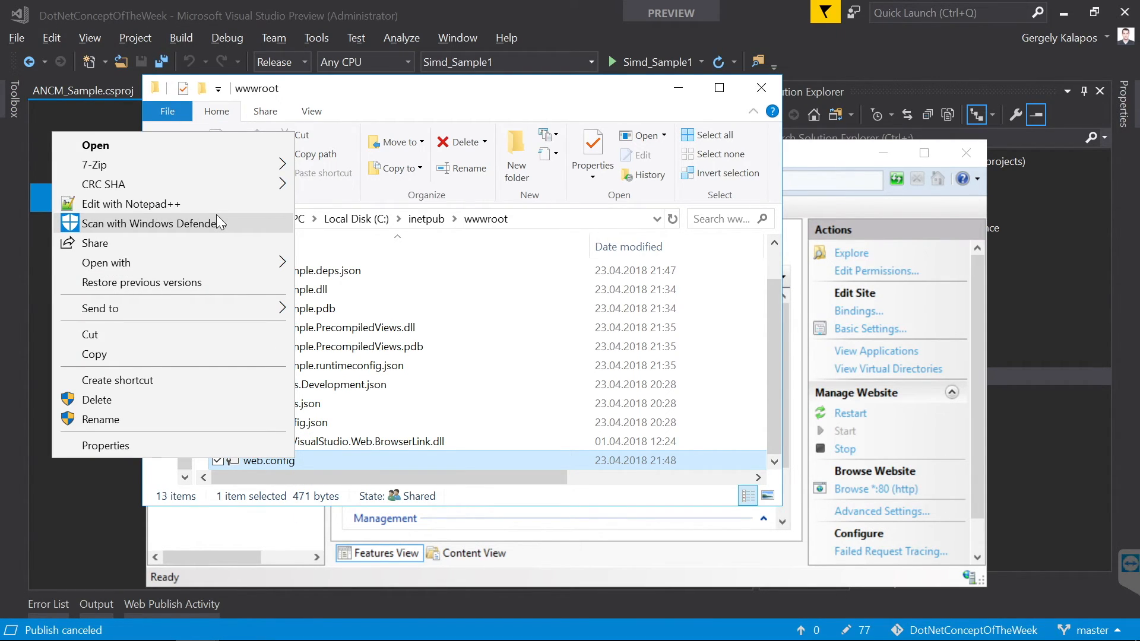
pyautogui.click(133, 204)
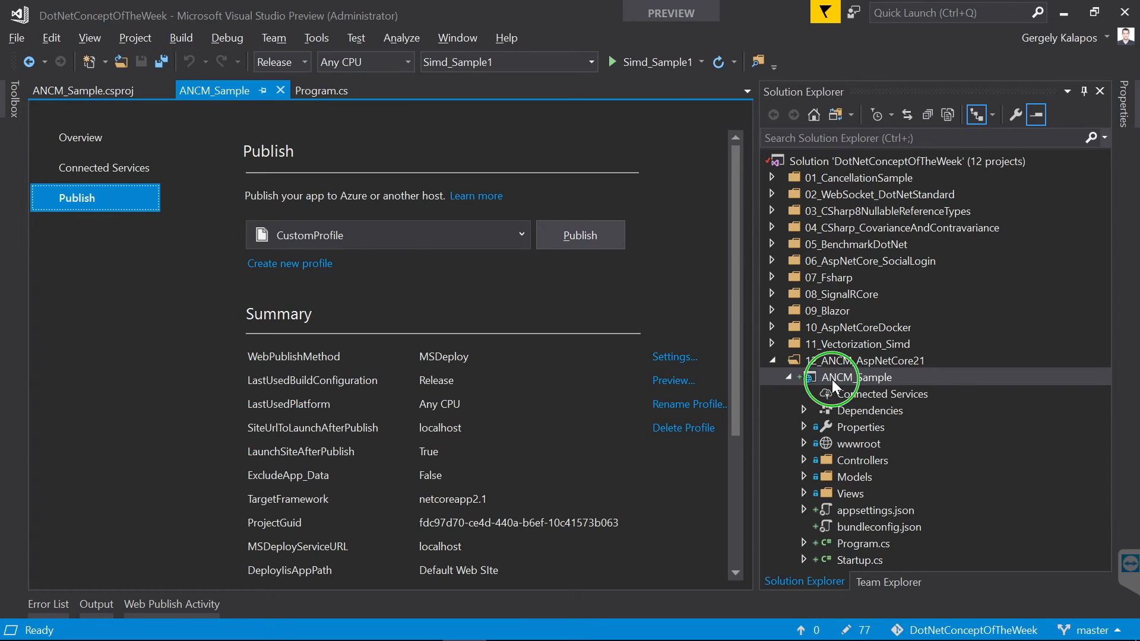
# - In ANCM_Sample's Debug properties page, set Hosting Model to In Process
pyautogui.rightClick(862, 376)
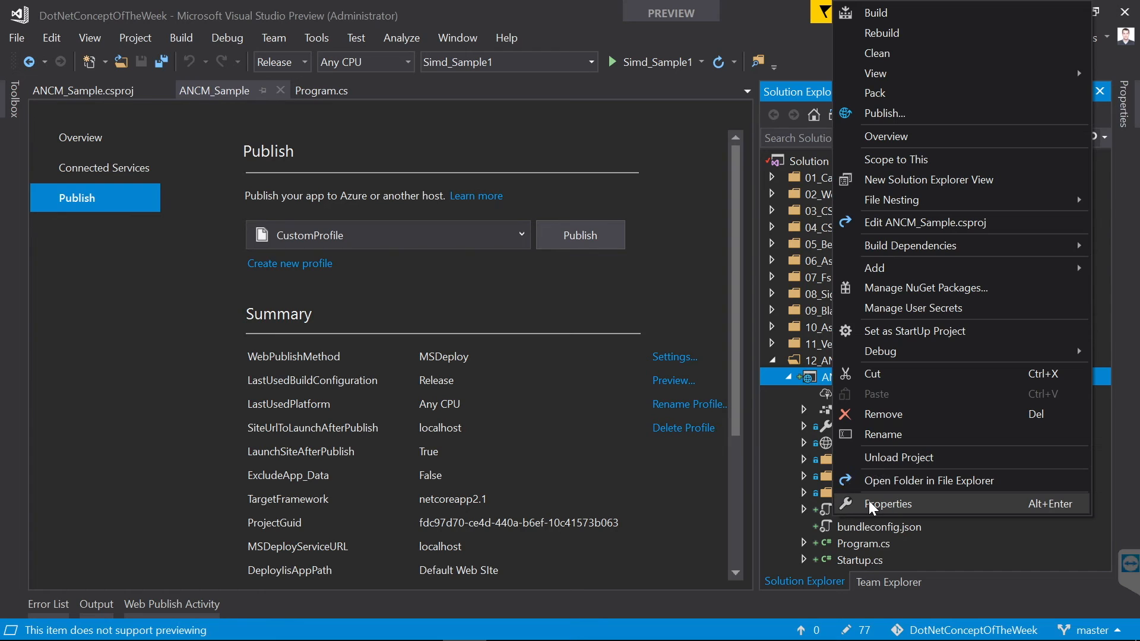
pyautogui.click(887, 503)
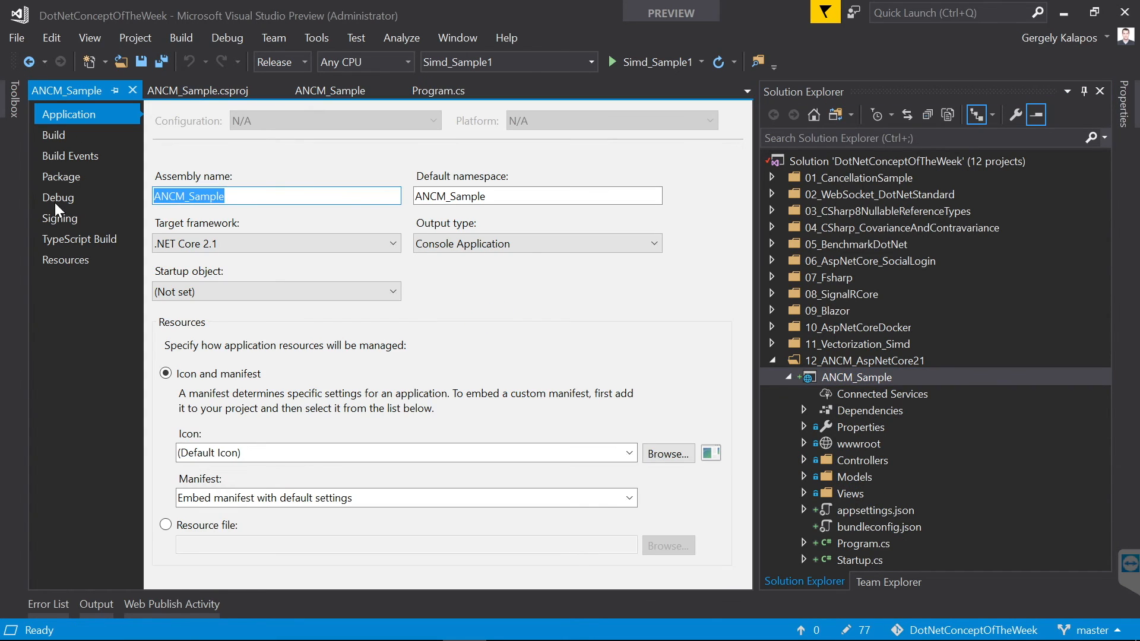
pyautogui.click(58, 197)
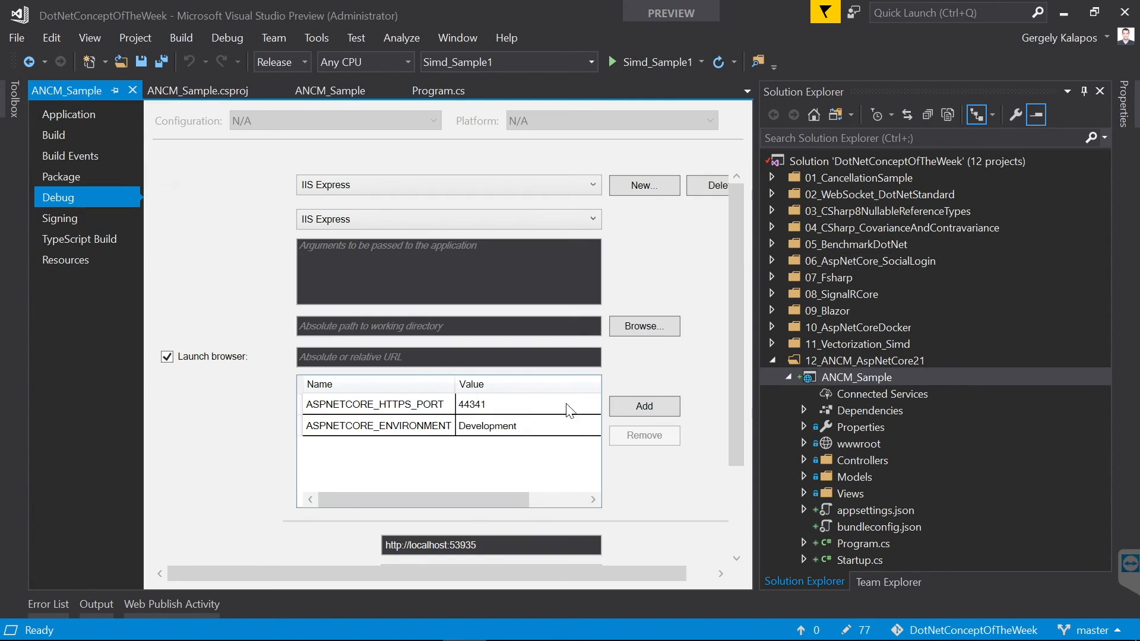
pyautogui.scroll(-3)
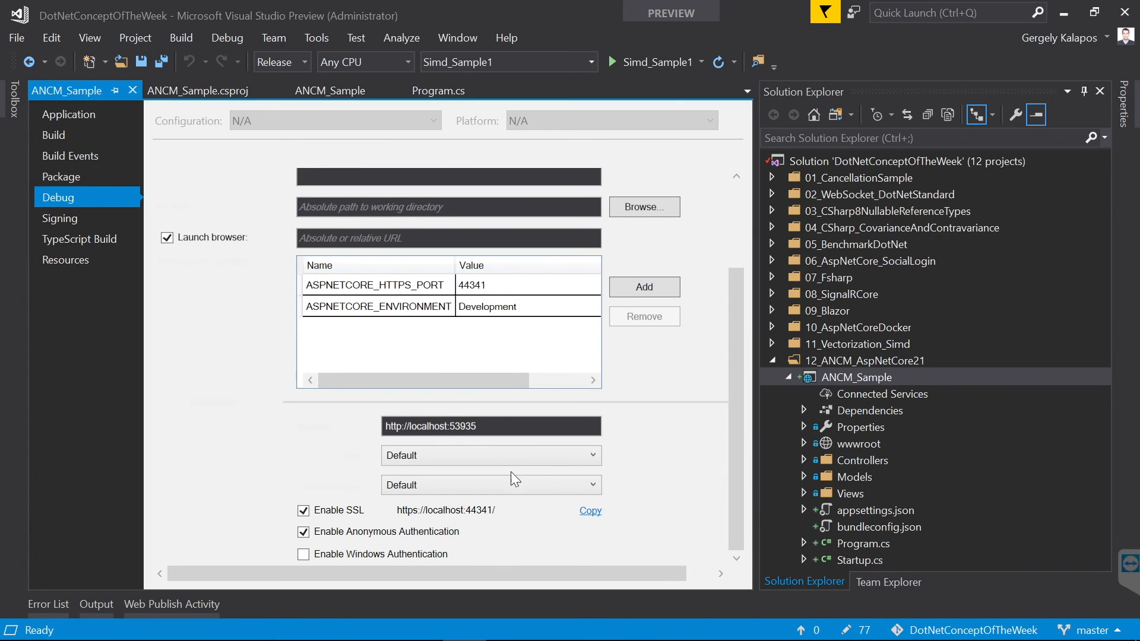
pyautogui.click(490, 485)
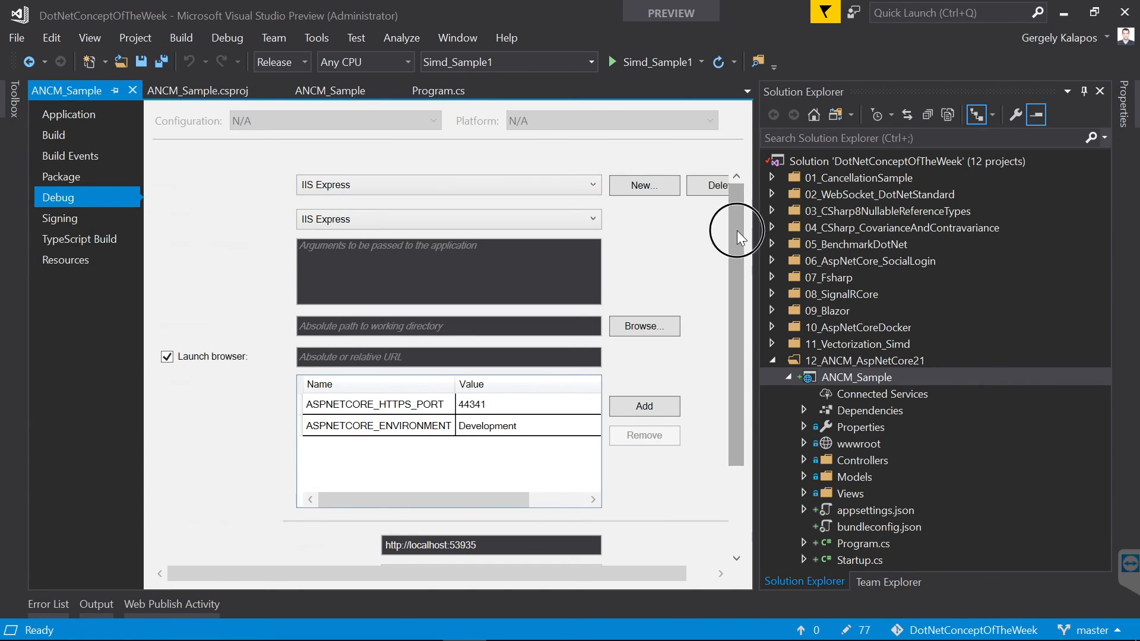
pyautogui.scroll(-3)
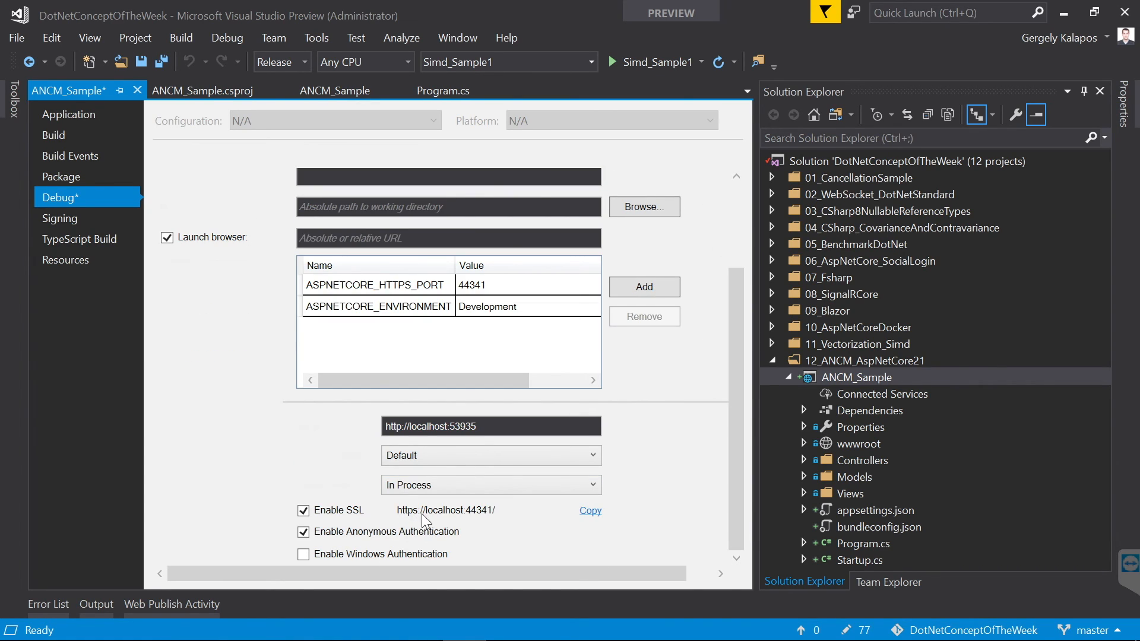